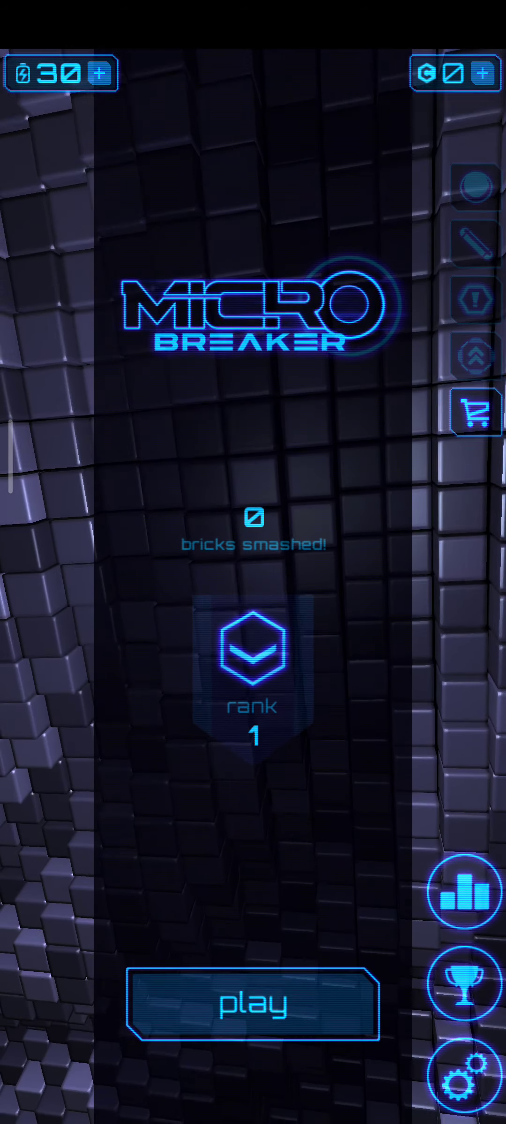
# - Start playing from the main menu and enter sector A to reach the Training 1 level
pyautogui.click(252, 1003)
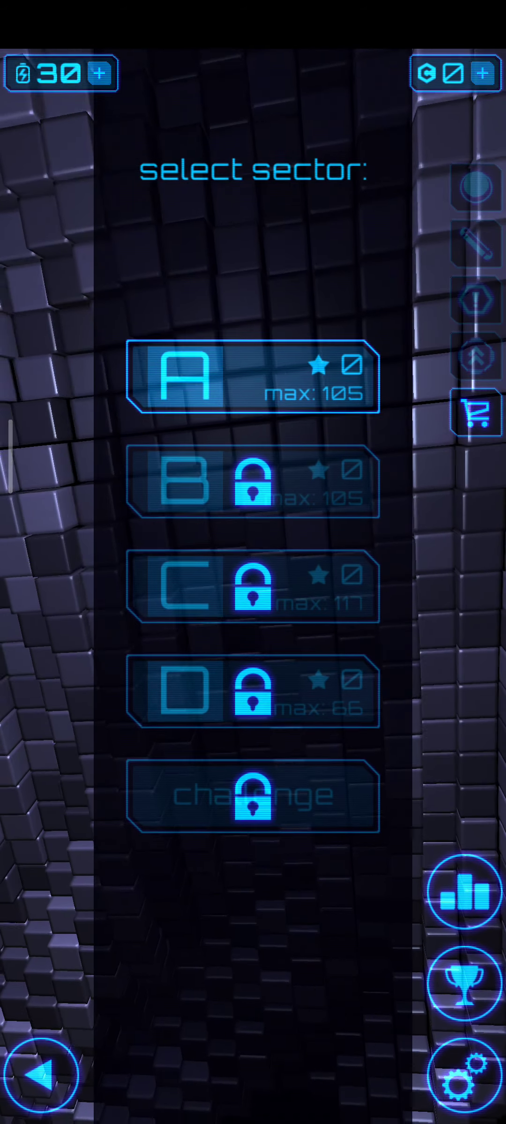
pyautogui.click(253, 378)
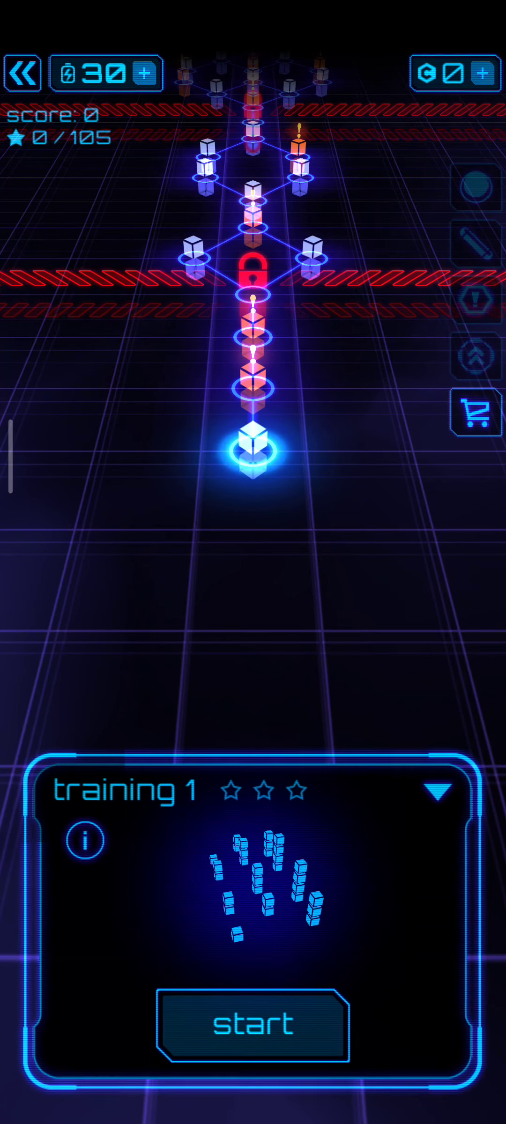
# - Play Training 1 through to the level completed screen with its 50-credit first clear bonus
pyautogui.click(252, 1022)
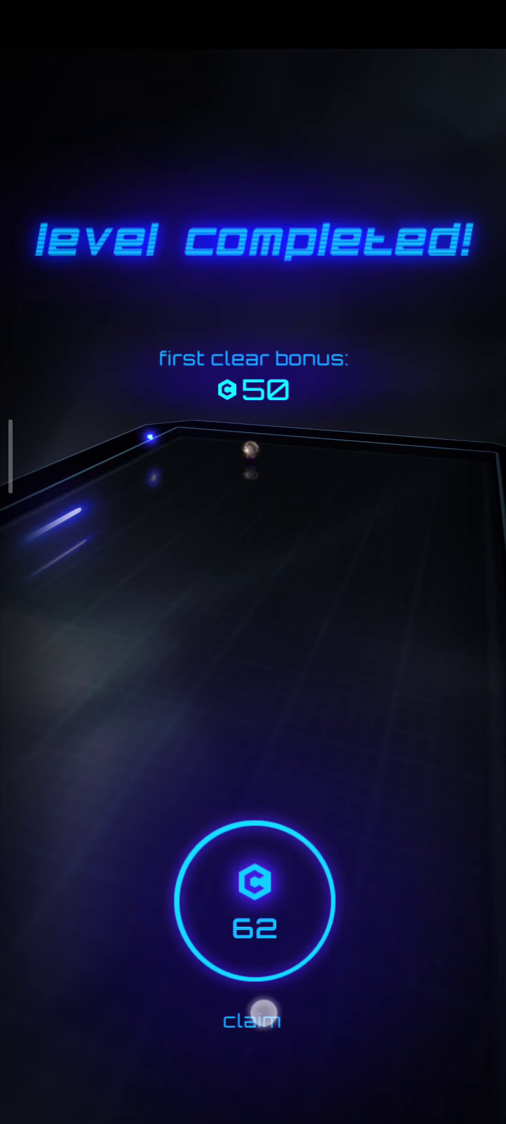
# - Claim the 62 credits from Training 1 and continue back to the sector A map
pyautogui.click(251, 1019)
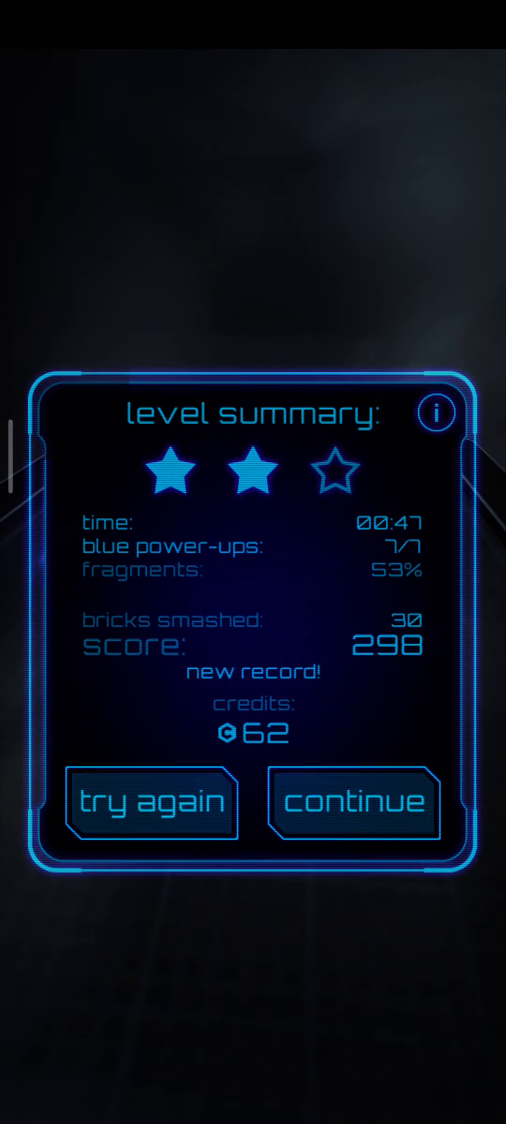
pyautogui.click(352, 802)
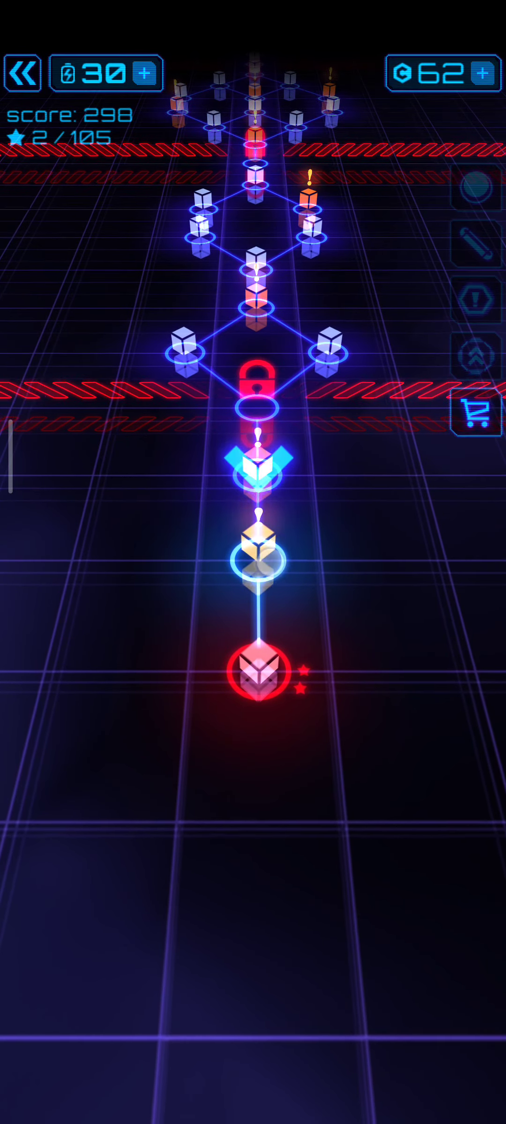
# - Play the second training level until it is completed with 63 credits to claim
pyautogui.click(253, 674)
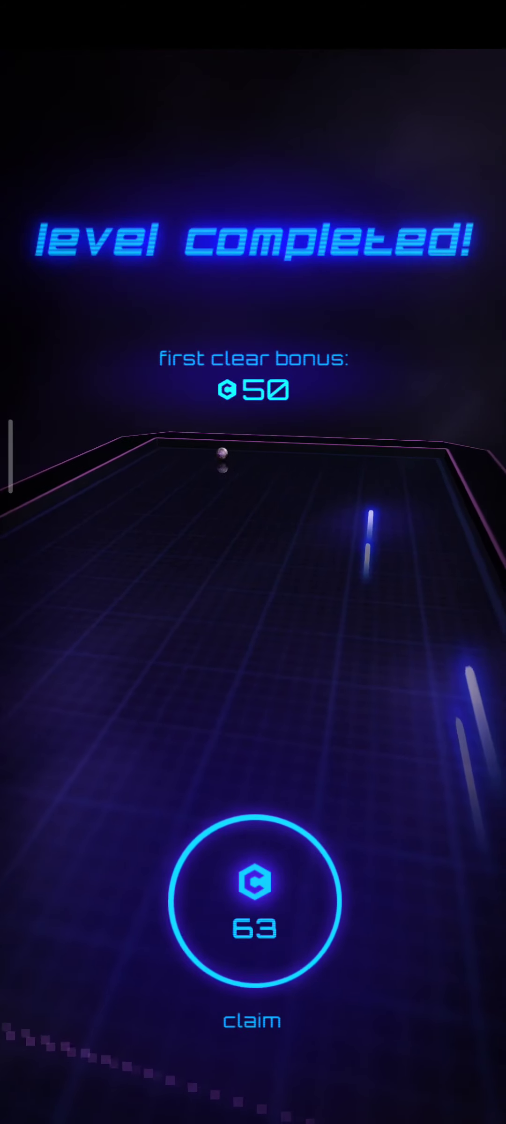
# - Claim the 63 credits, bringing the total to 125, and return to the map
pyautogui.click(251, 901)
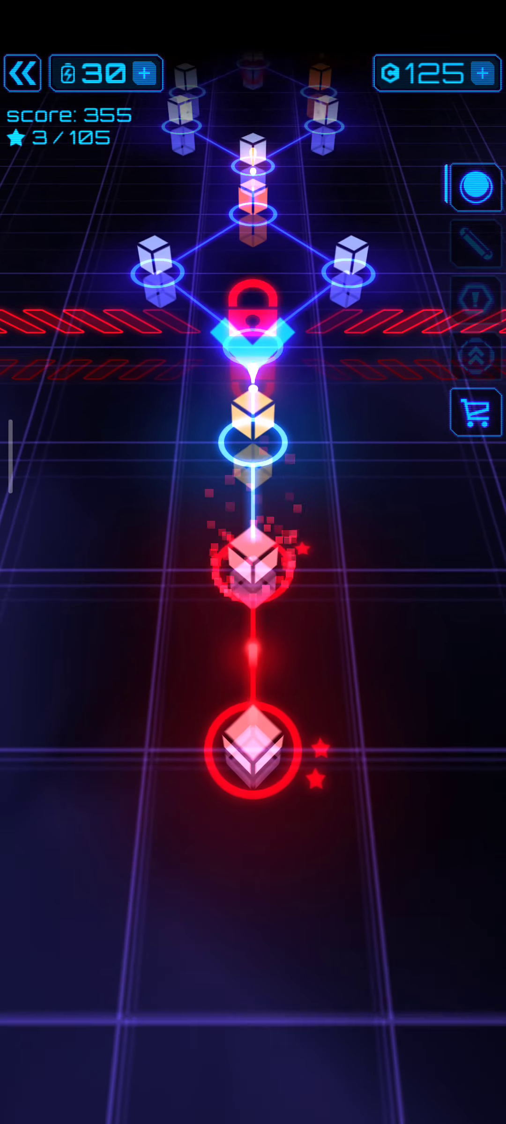
# - Browse the ball list while keeping the heavy ball, then bring up Training 3
pyautogui.click(472, 185)
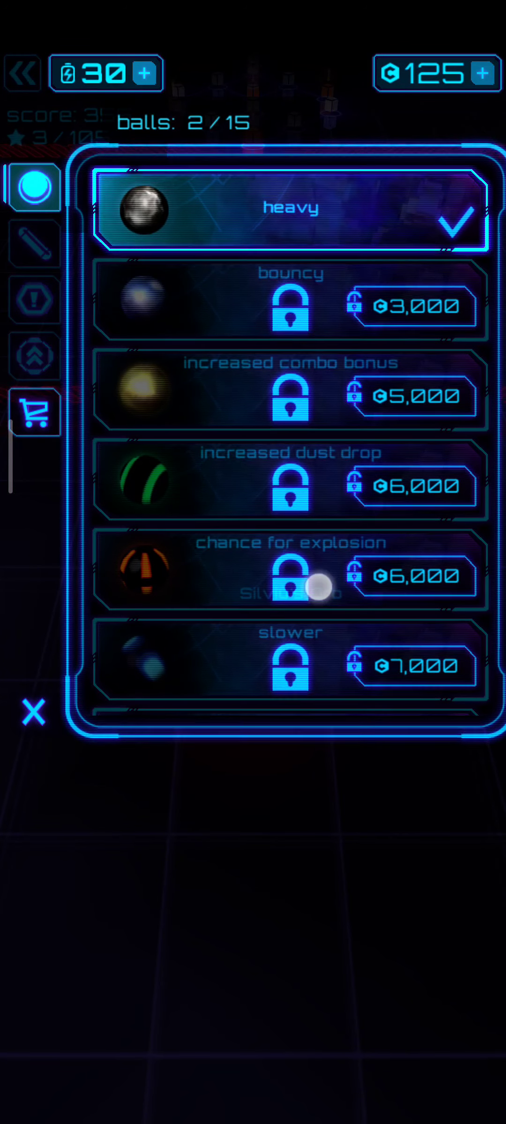
pyautogui.scroll(-3)
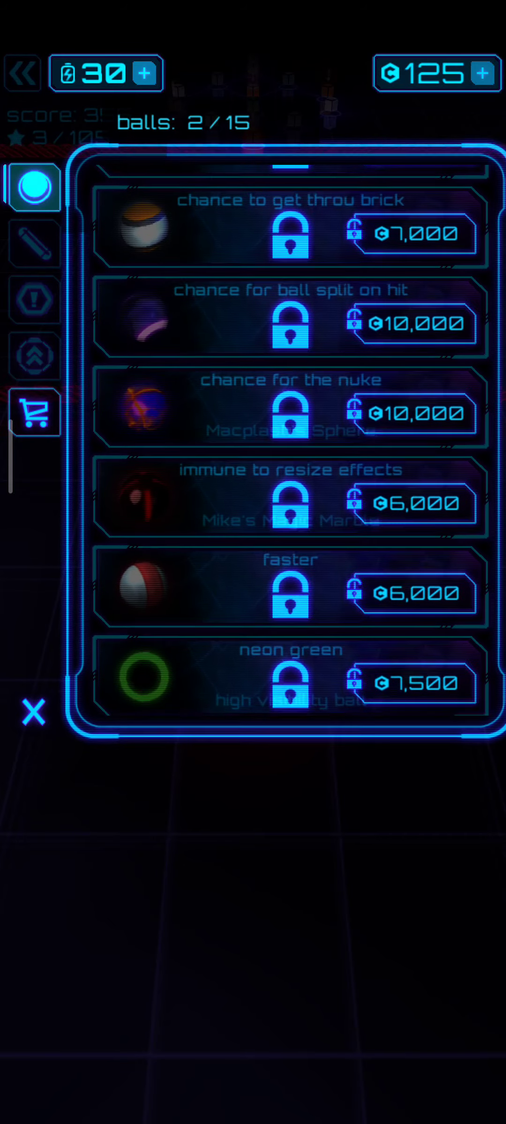
pyautogui.click(33, 713)
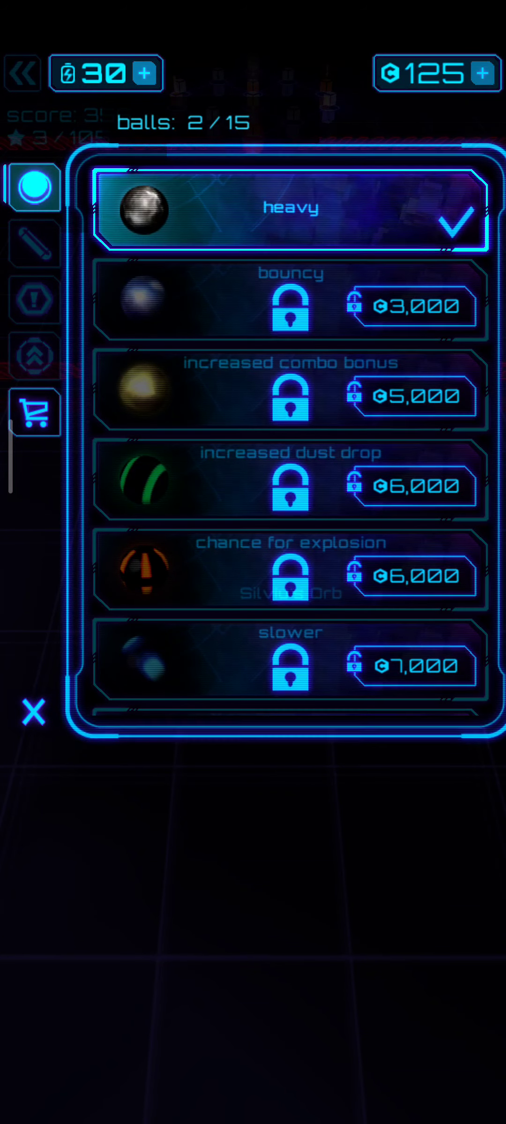
pyautogui.click(33, 712)
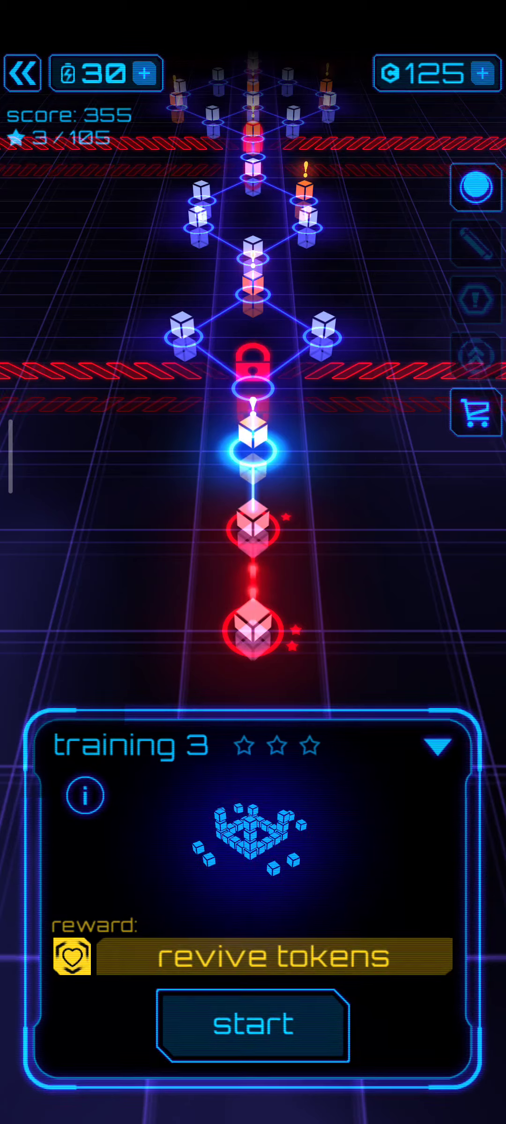
# - Clear Training 3 and start the rewarded video ad to double the 313 credits
pyautogui.click(252, 1026)
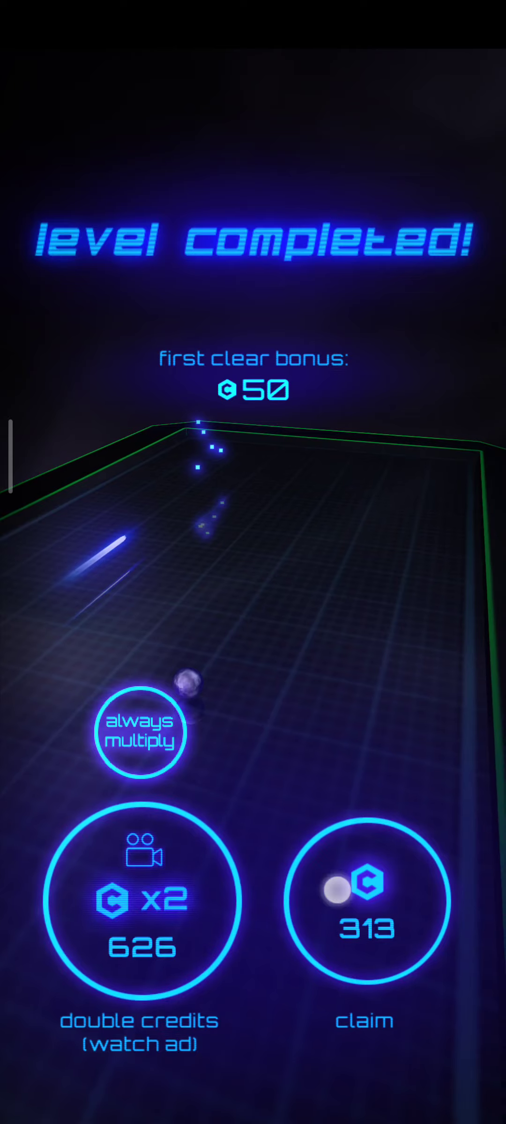
pyautogui.click(141, 900)
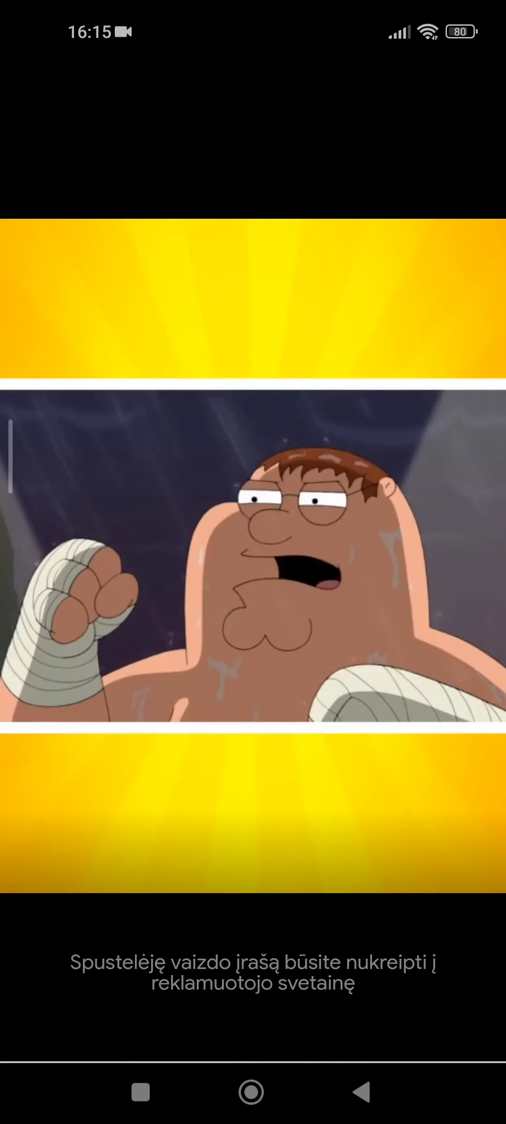
pyautogui.click(253, 559)
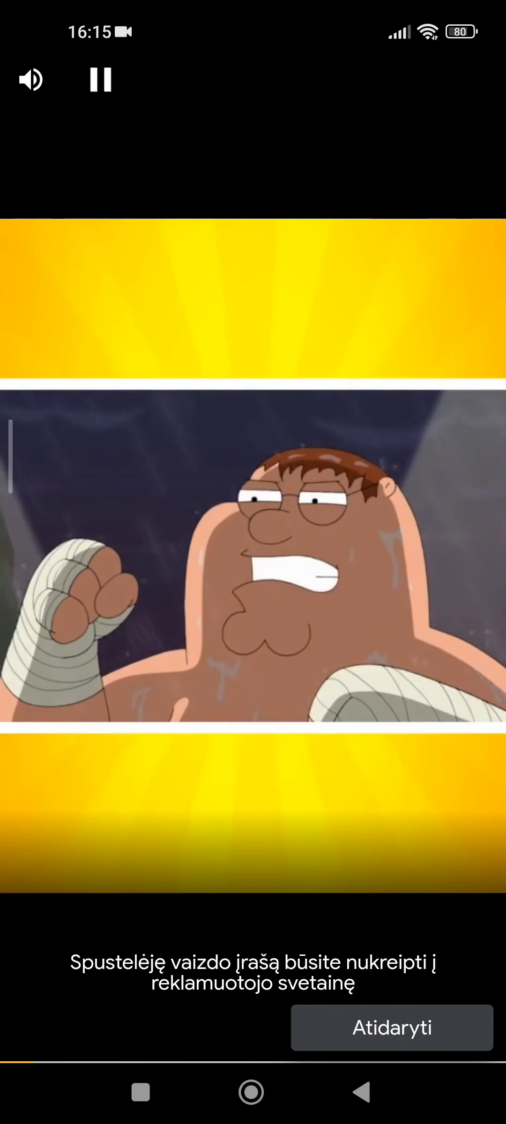